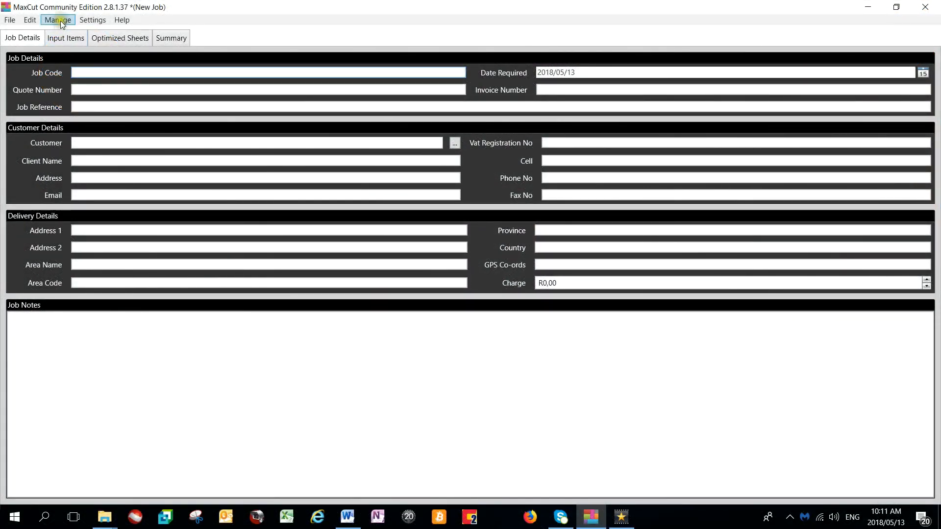
Bring up the Sheet Materials Manager via Manage > Materials > Sheet.
click(56, 20)
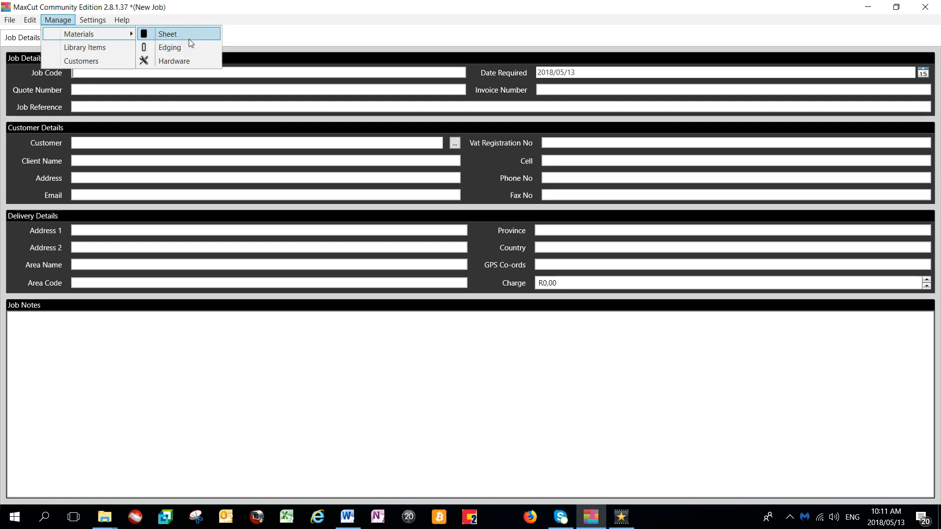
click(168, 33)
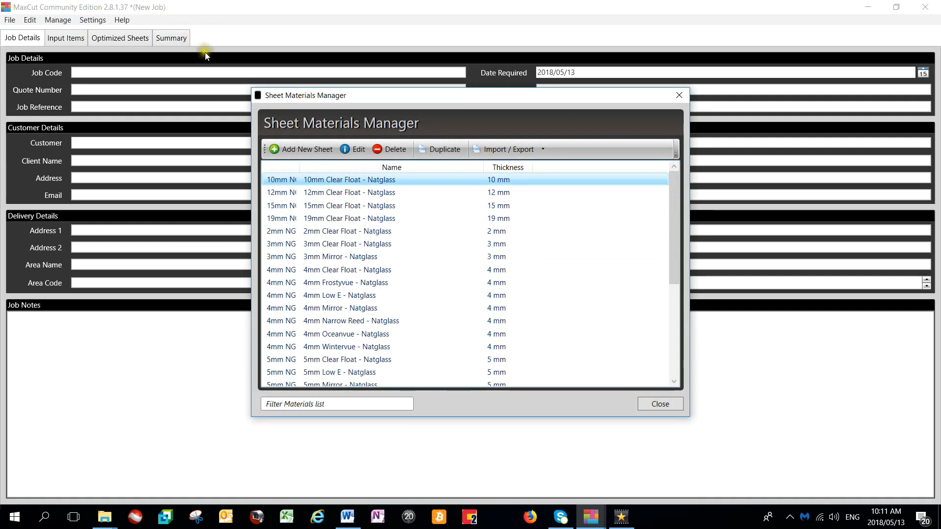
mouse_move(227, 71)
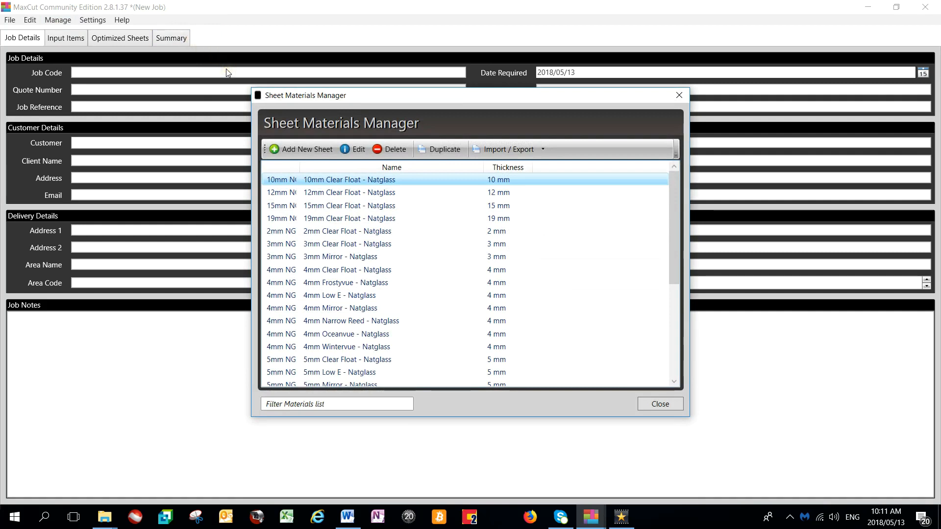
mouse_move(230, 75)
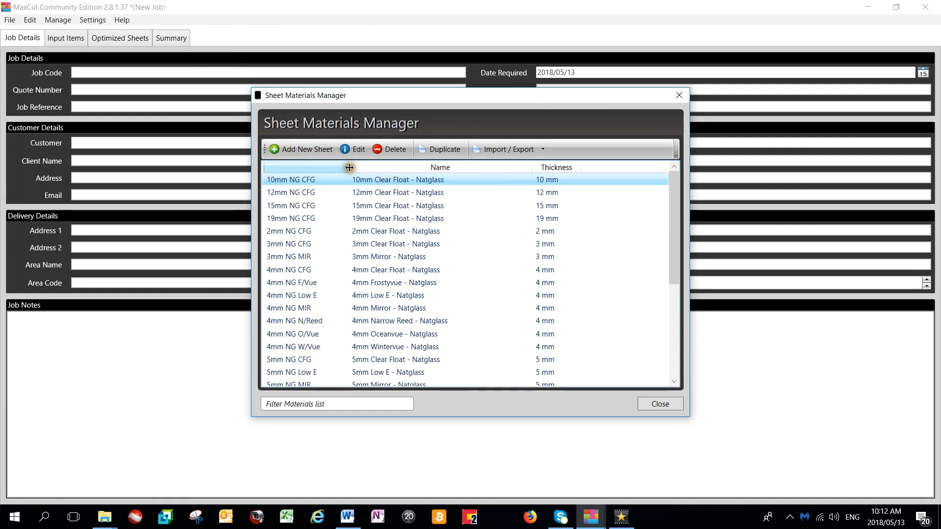
mouse_move(315, 167)
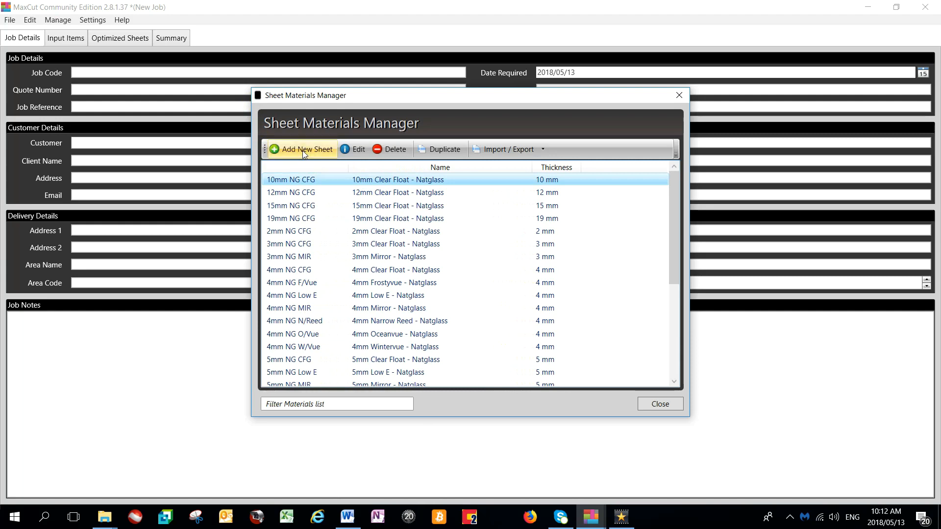
Start a new sheet material, leaving the blank Sheet Details form's name and dimensions empty.
click(301, 149)
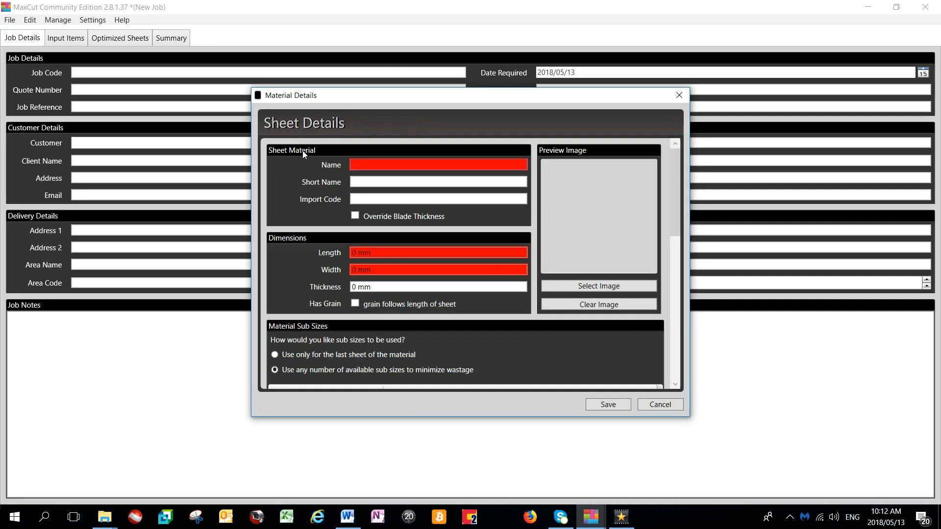
click(438, 164)
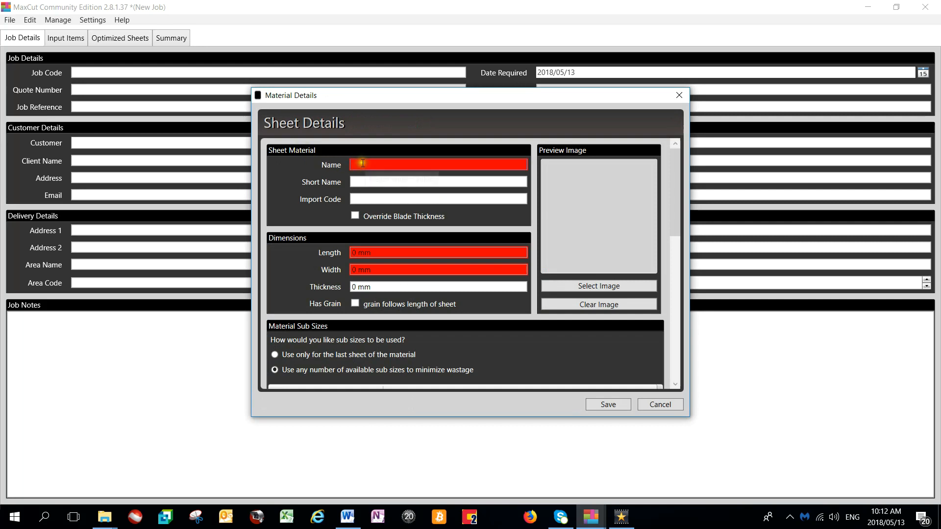
click(437, 164)
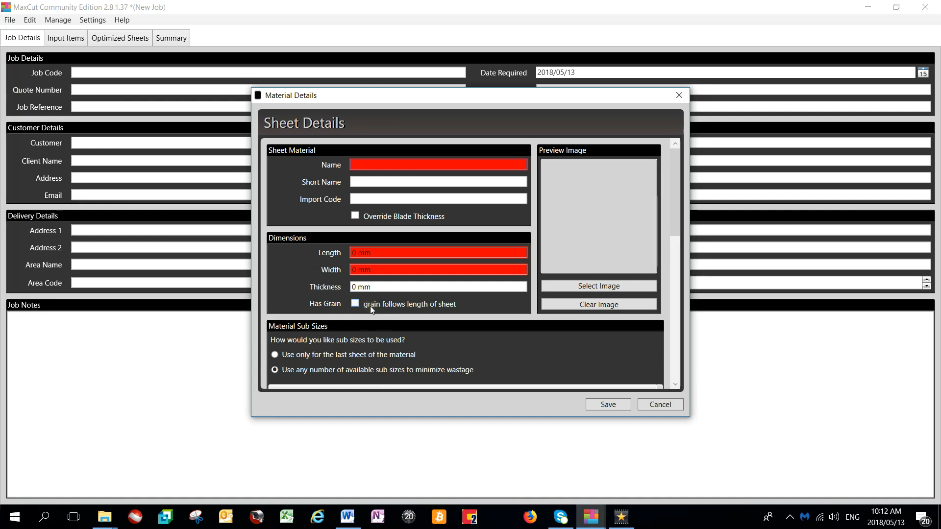
click(438, 165)
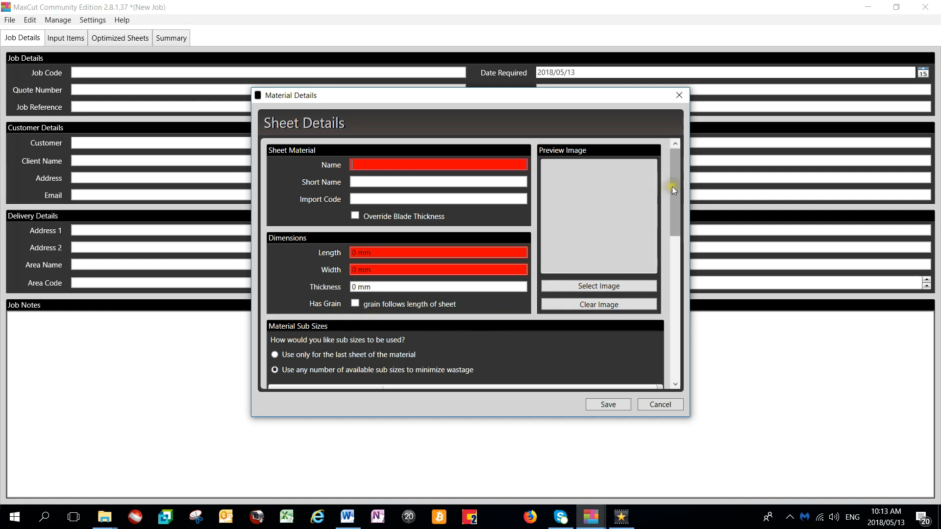
Load the 10mm Clear Float - Natglass sheet (3660 × 2440 mm, 3210 mm sub-size) for editing.
scroll(down, 3)
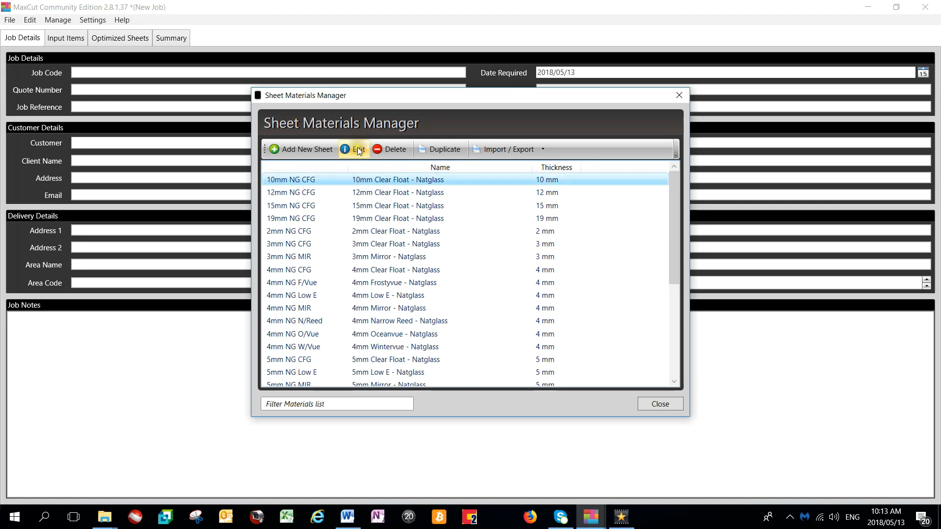
click(359, 149)
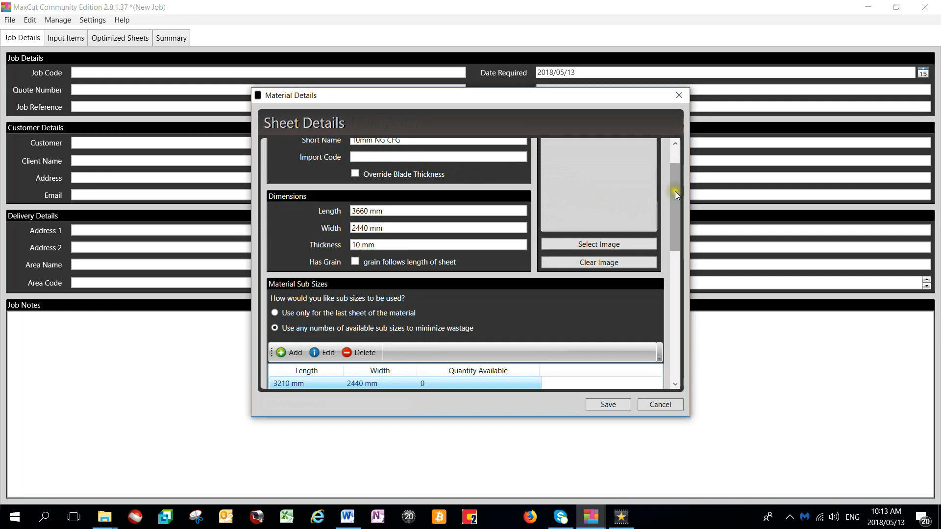
scroll(down, 3)
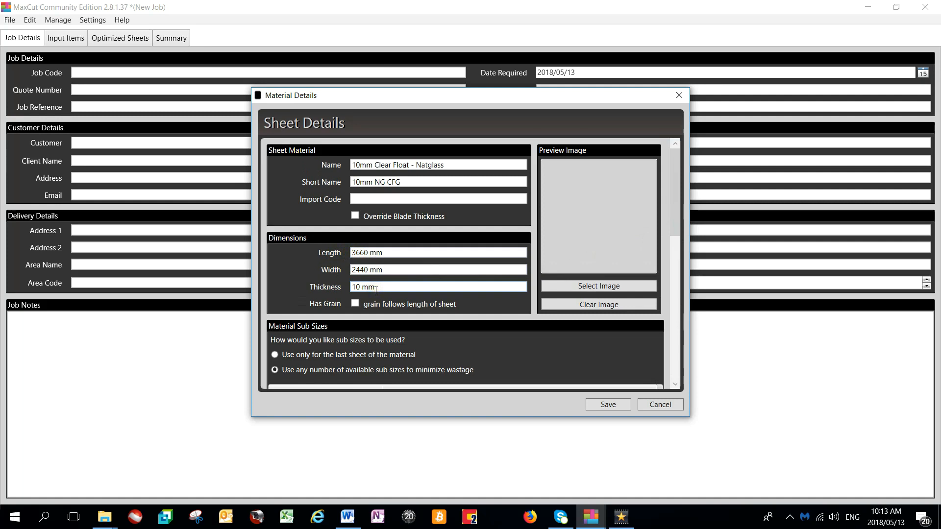
scroll(down, 3)
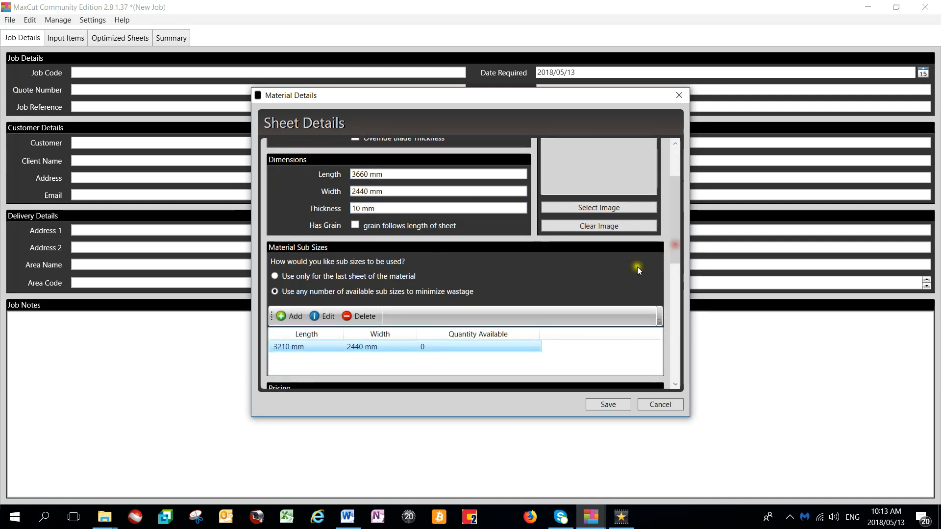